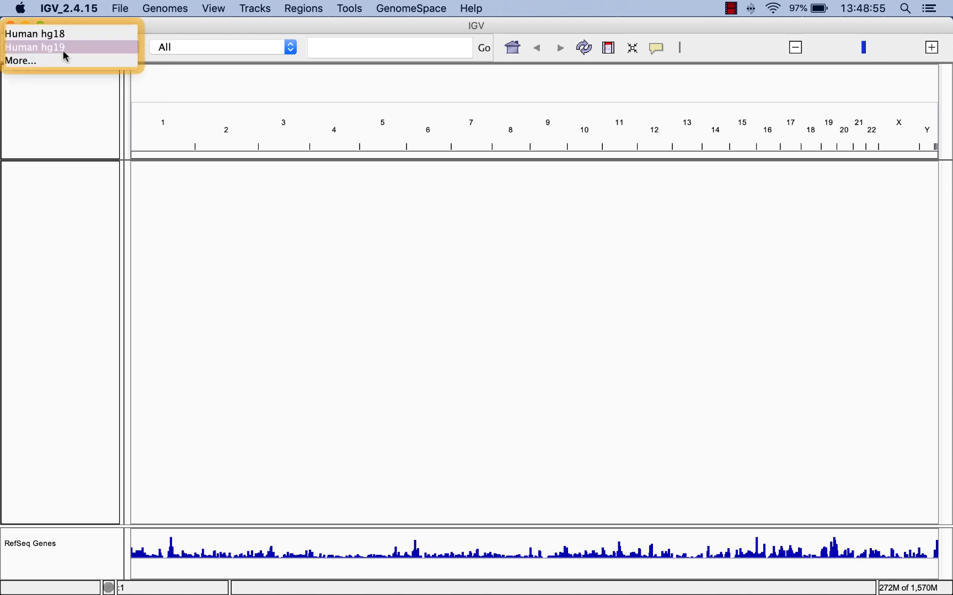
- Load the Human hg18 reference genome and start loading a data file
{"action": "left_click", "coordinate": [36, 34]}
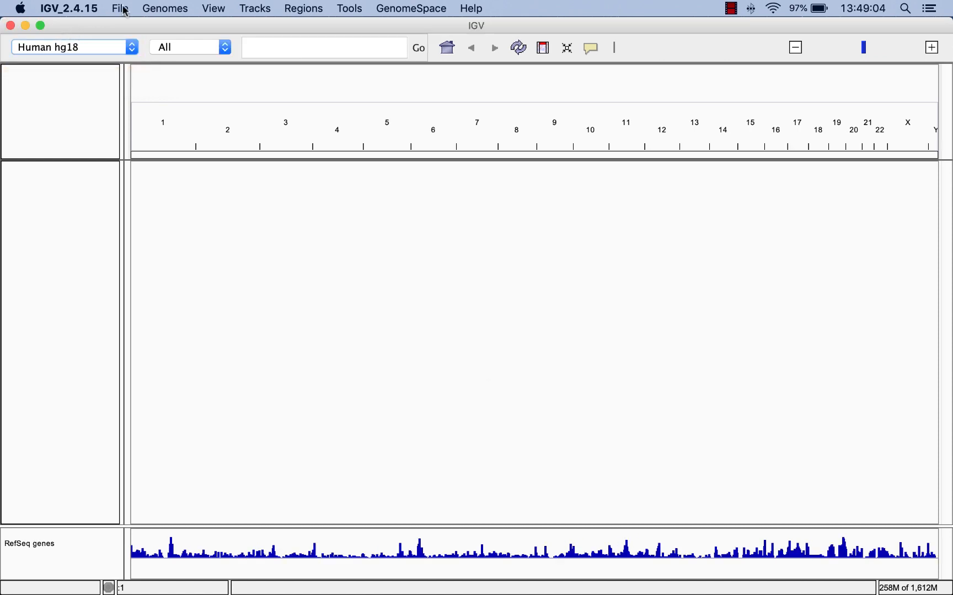
{"action": "left_click", "coordinate": [120, 8]}
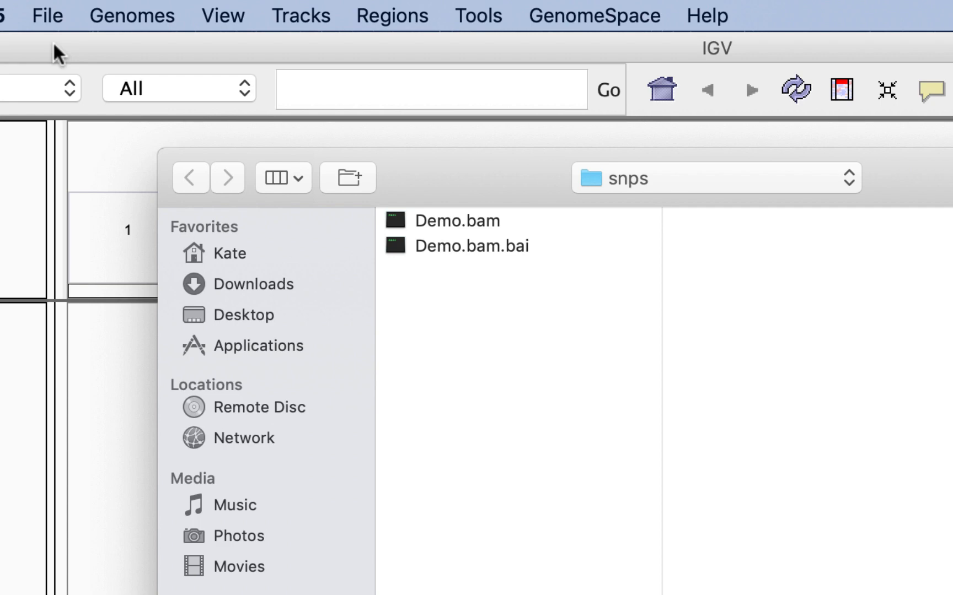
- Load Demo.bam from the snps folder as coverage and alignment tracks on chr1
{"action": "left_click", "coordinate": [471, 246]}
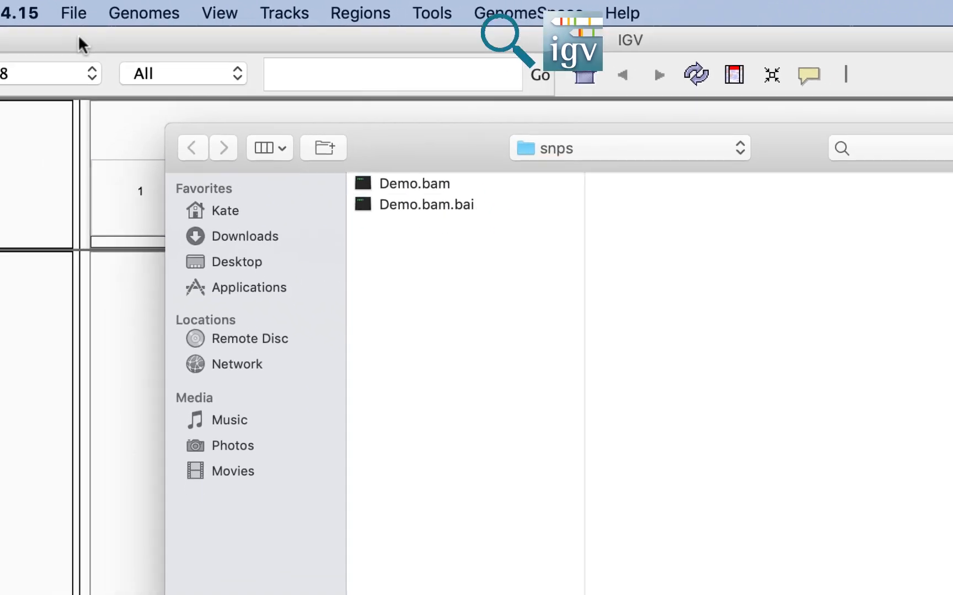
{"action": "left_click", "coordinate": [337, 117]}
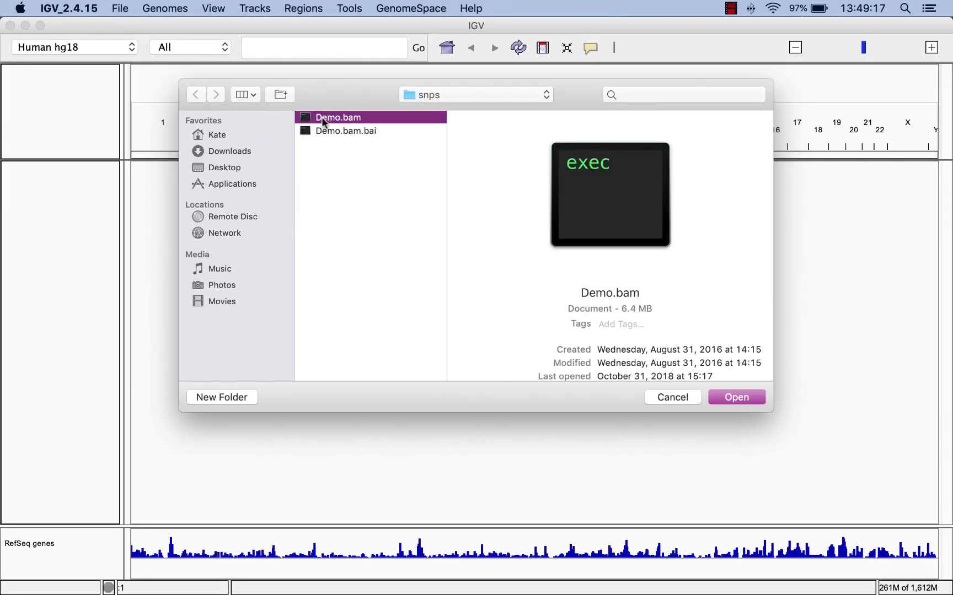
{"action": "left_click", "coordinate": [736, 396]}
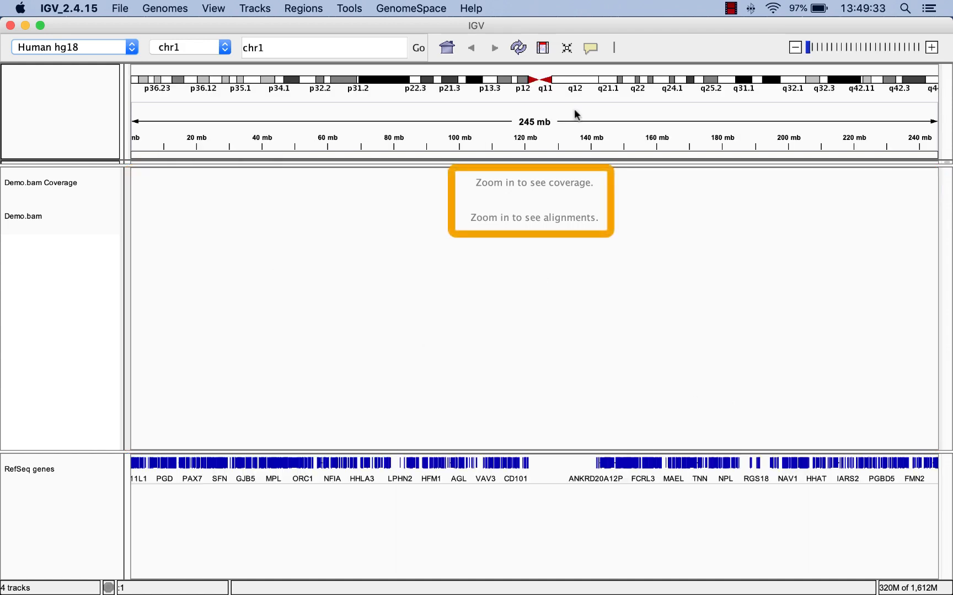
- Zoom the chr1 ideogram down to a 46 kb region near ITLN2
{"action": "left_click_drag", "start_coordinate": [495, 79], "coordinate": [811, 80]}
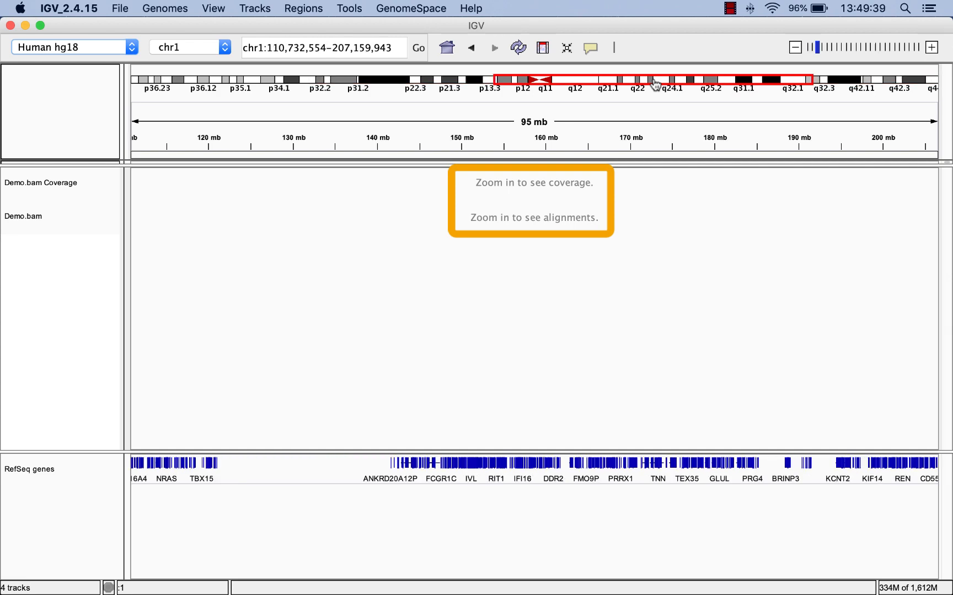
{"action": "left_click", "coordinate": [652, 80]}
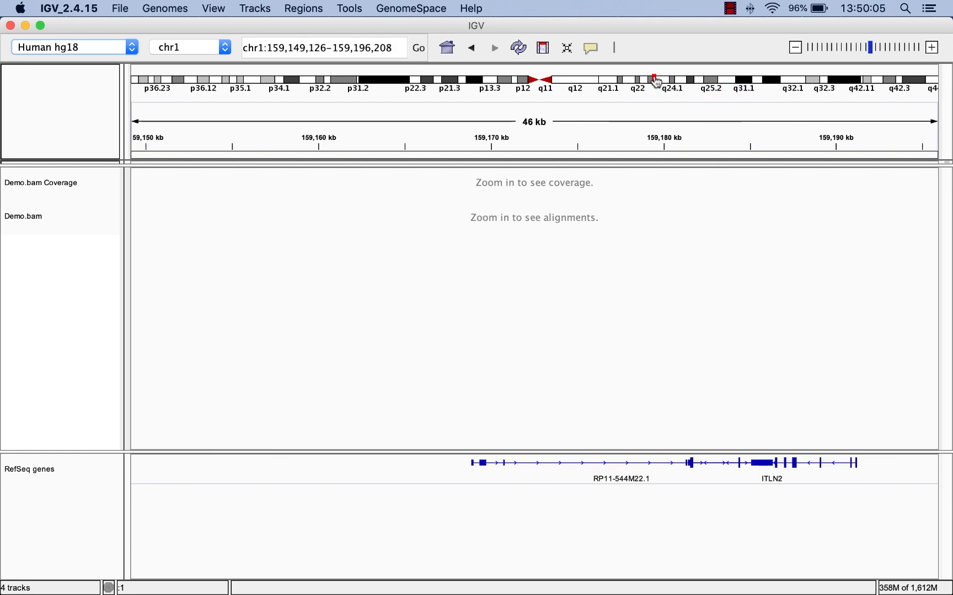
{"action": "left_click", "coordinate": [652, 76]}
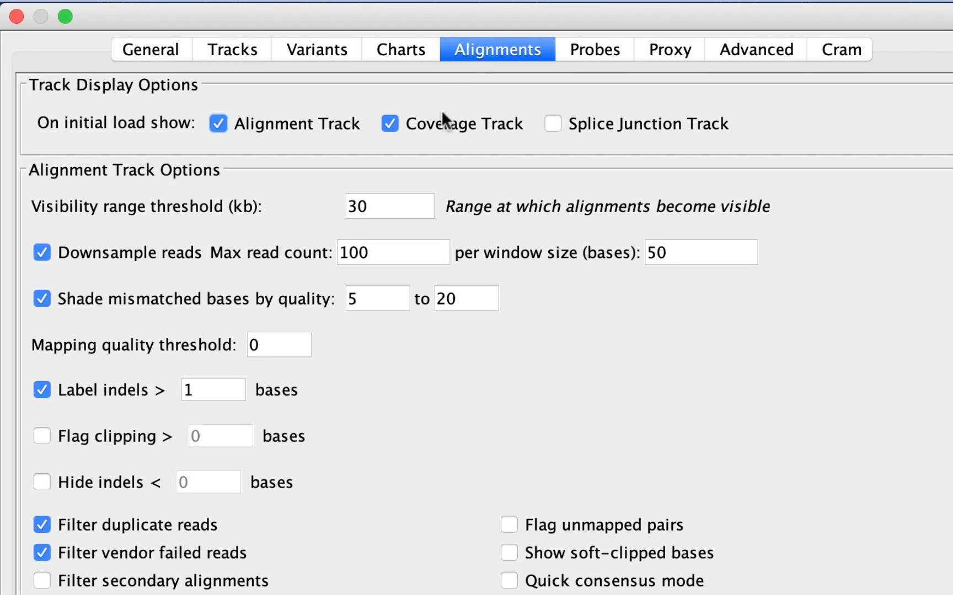
- Raise the alignment visibility range threshold to 45 kb so reads appear around NR1I3
{"action": "left_click", "coordinate": [389, 205]}
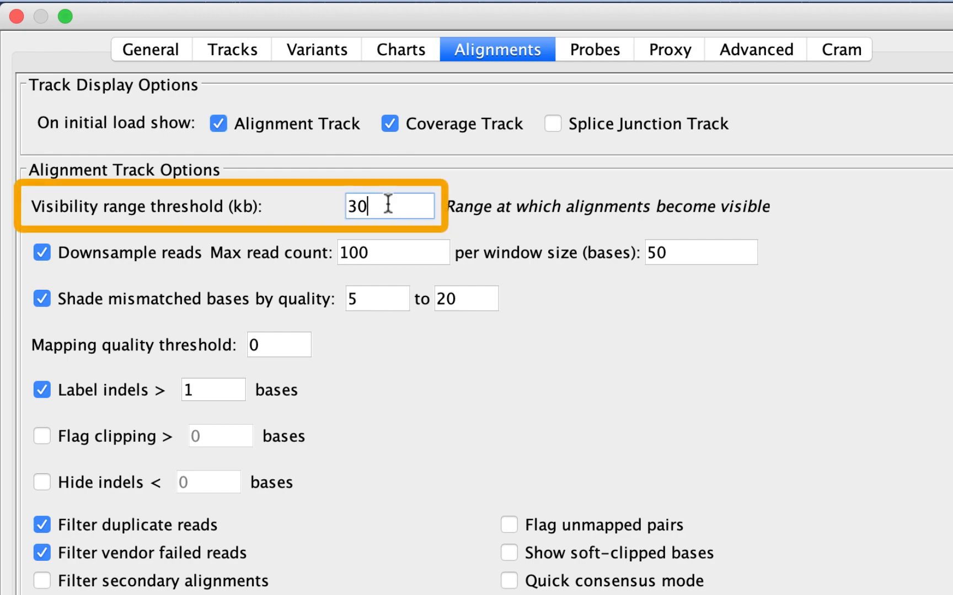
{"action": "type", "text": "45"}
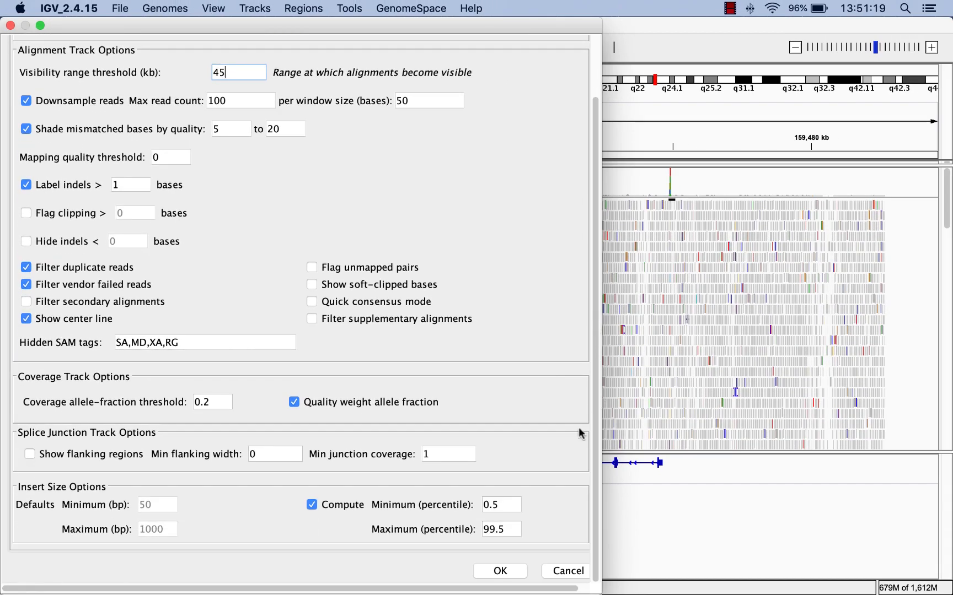
{"action": "left_click", "coordinate": [500, 571]}
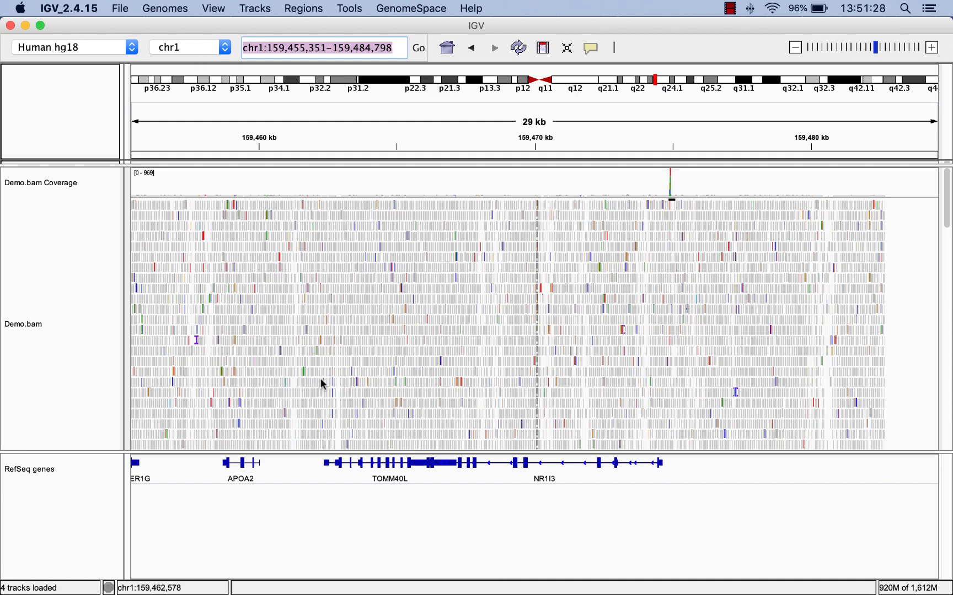
{"action": "mouse_move", "coordinate": [592, 364]}
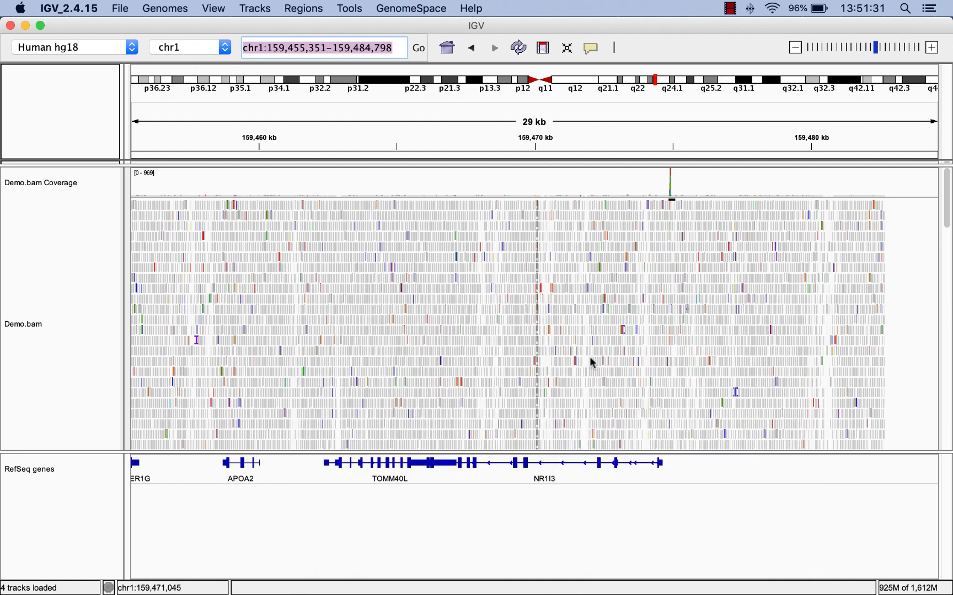
- View one read's details, then make read details show only on click
{"action": "left_click", "coordinate": [681, 246]}
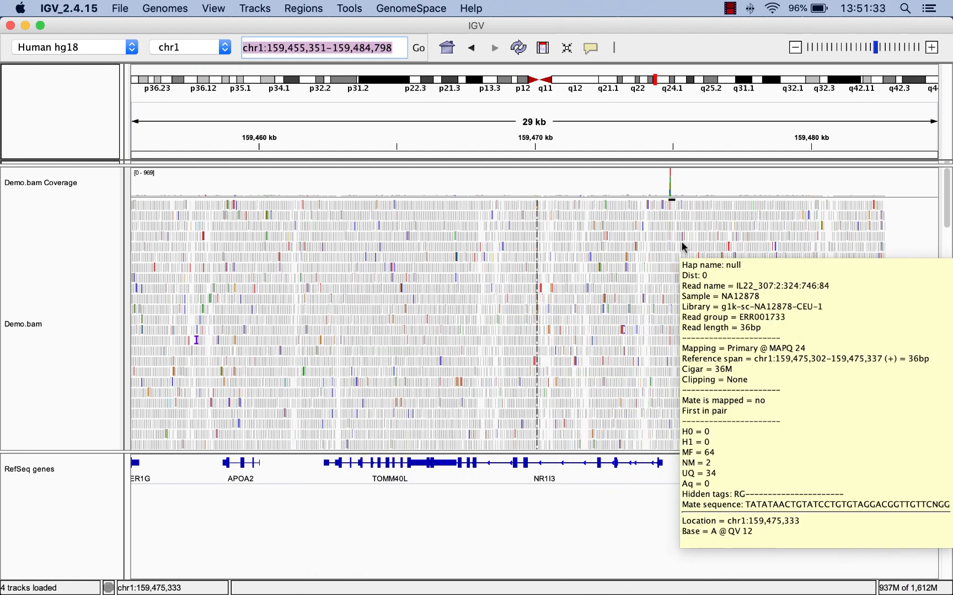
{"action": "left_click", "coordinate": [589, 48]}
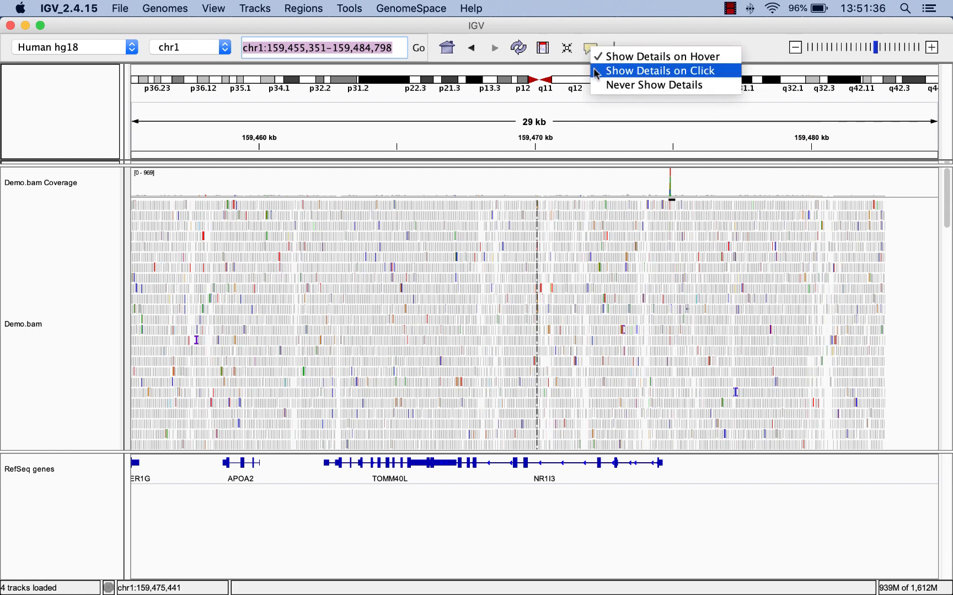
{"action": "left_click", "coordinate": [660, 70]}
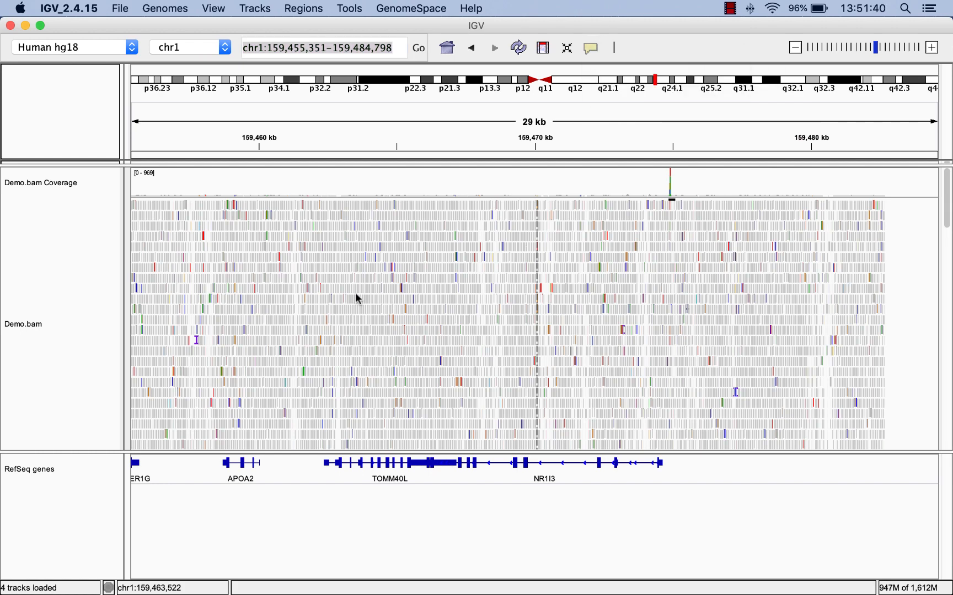
{"action": "mouse_move", "coordinate": [639, 274]}
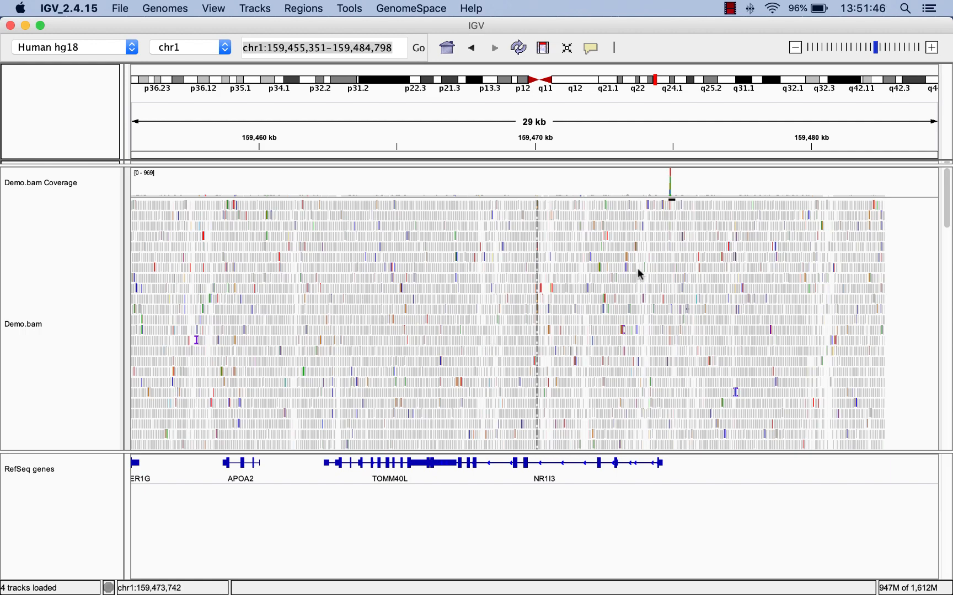
- Zoom to a 46 bp NR1I3 window and view coverage details at the G mismatch column
{"action": "left_click", "coordinate": [932, 47]}
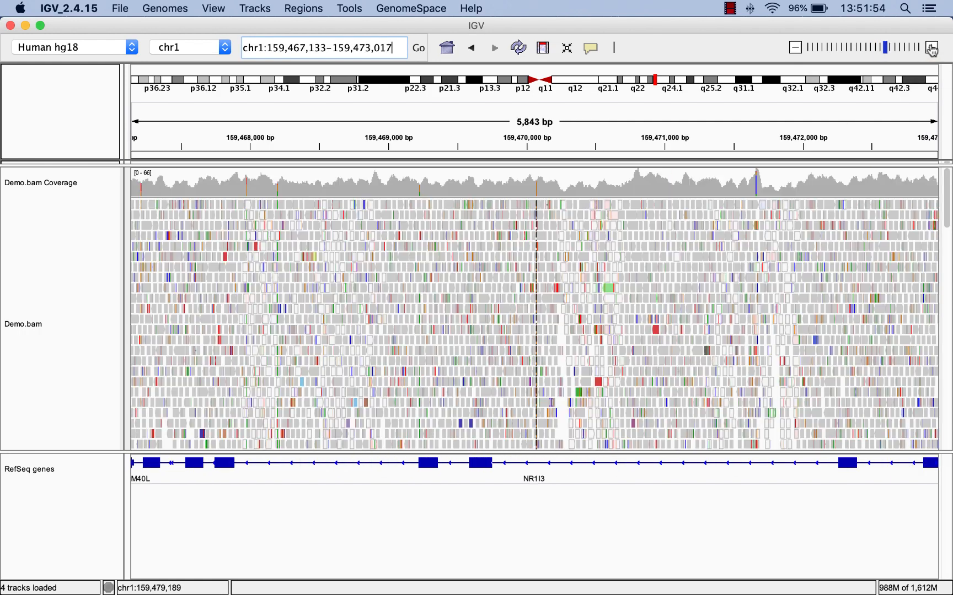
{"action": "left_click", "coordinate": [931, 48]}
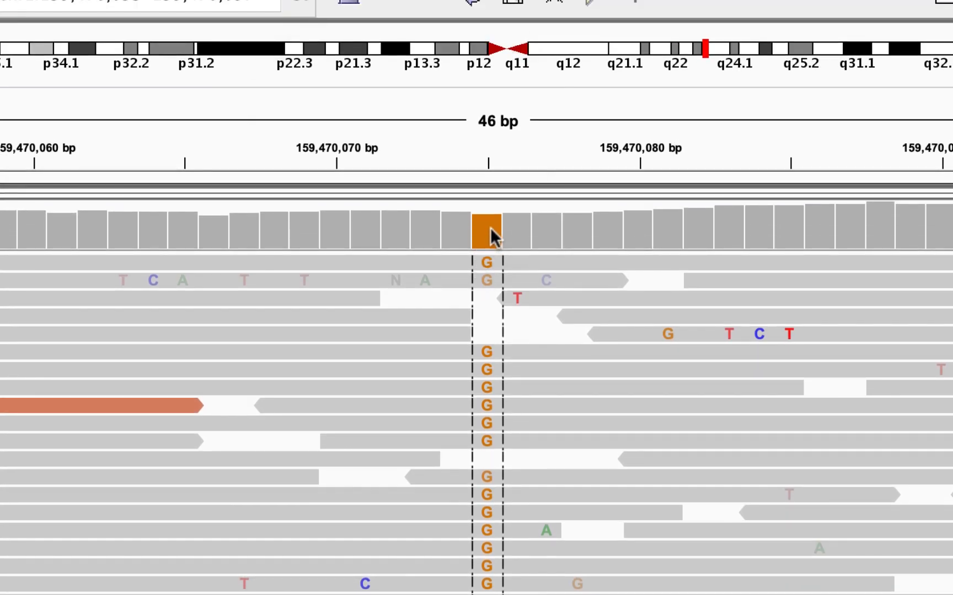
{"action": "left_click", "coordinate": [486, 232]}
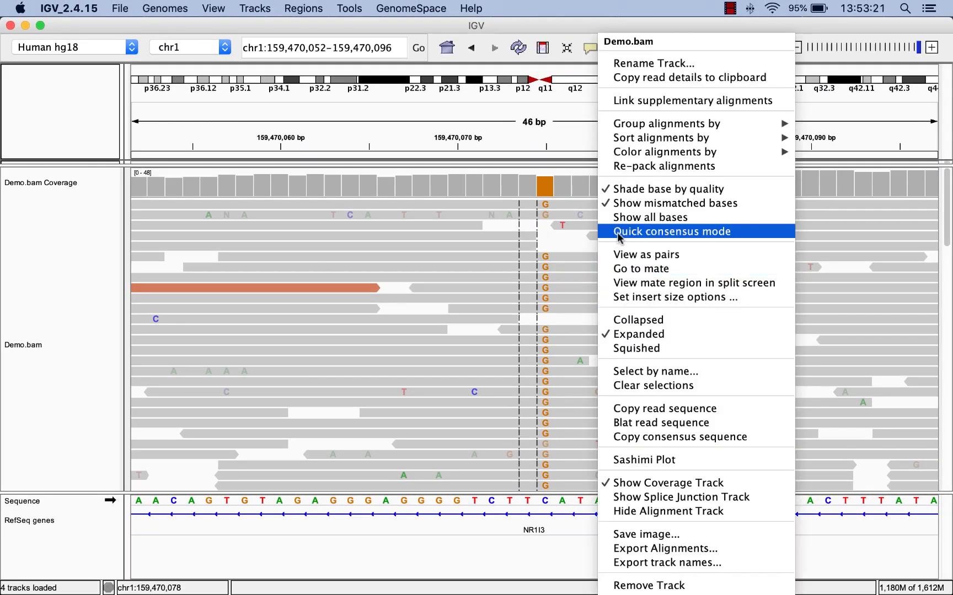
- Show all bases in the Demo.bam reads, then reopen the track options
{"action": "left_click", "coordinate": [650, 217]}
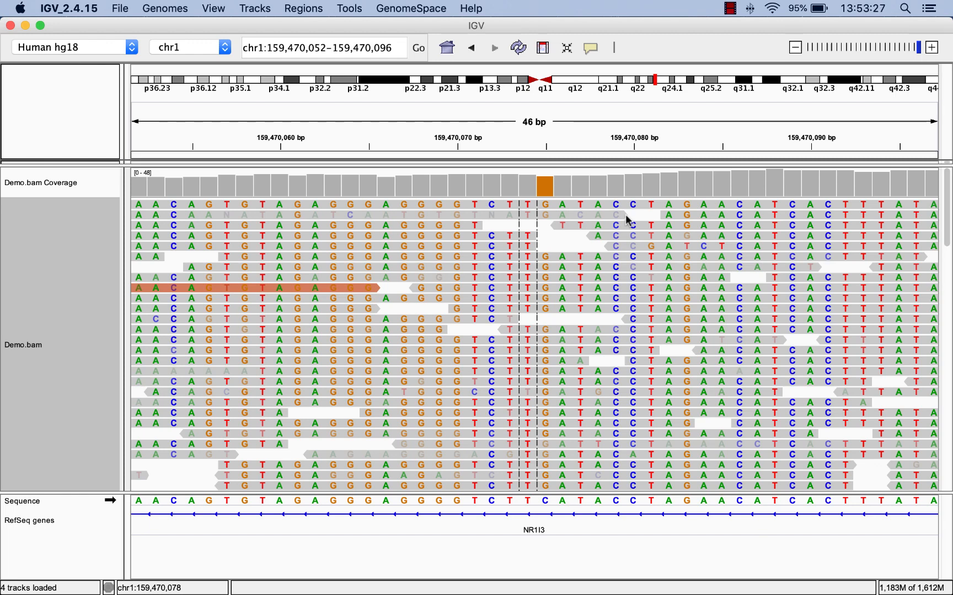
{"action": "right_click", "coordinate": [627, 219]}
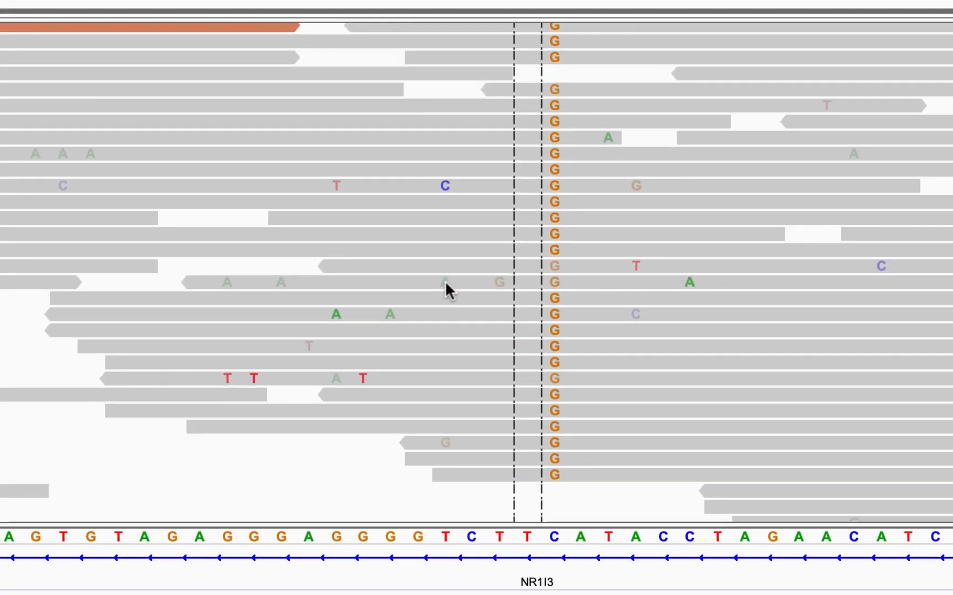
{"action": "left_click", "coordinate": [448, 289]}
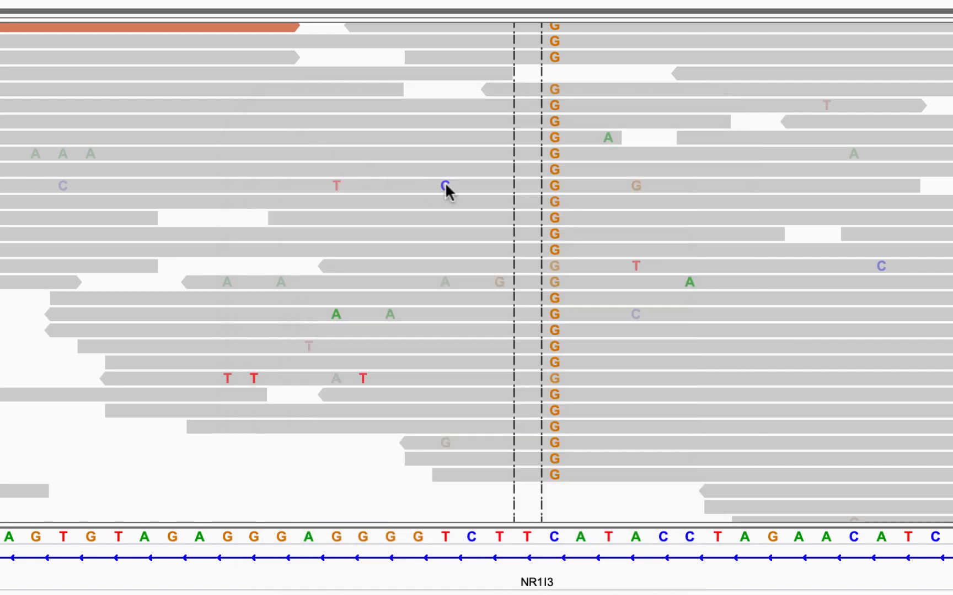
{"action": "left_click", "coordinate": [443, 187]}
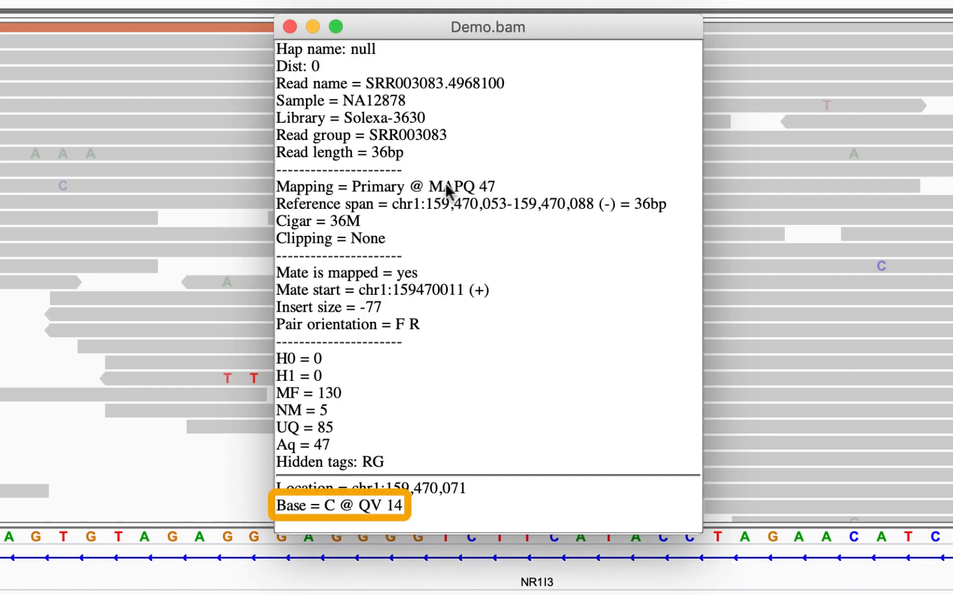
{"action": "left_click", "coordinate": [289, 33]}
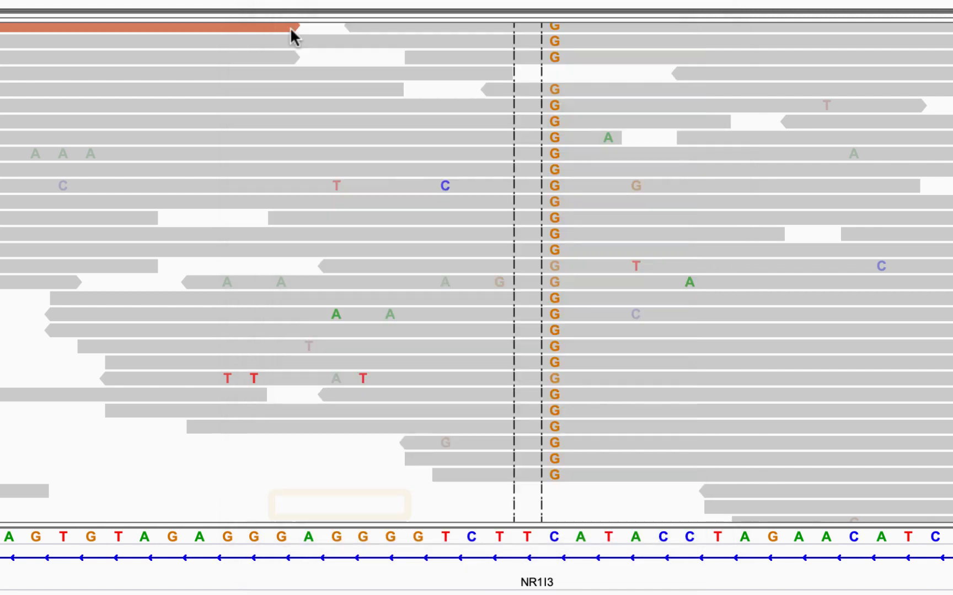
{"action": "left_click", "coordinate": [445, 283]}
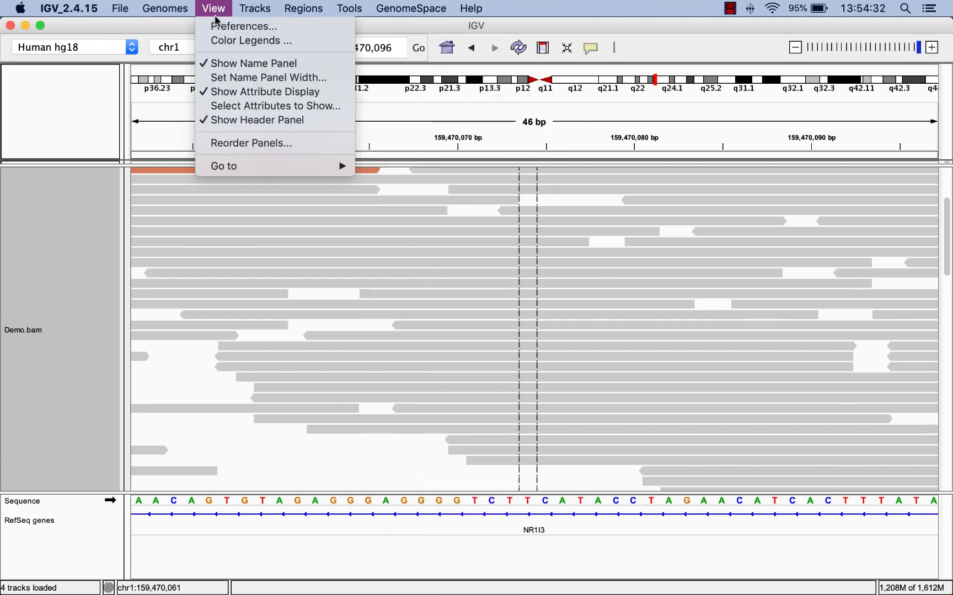
- Turn off Show center line in the Alignments preferences and apply
{"action": "left_click", "coordinate": [246, 25]}
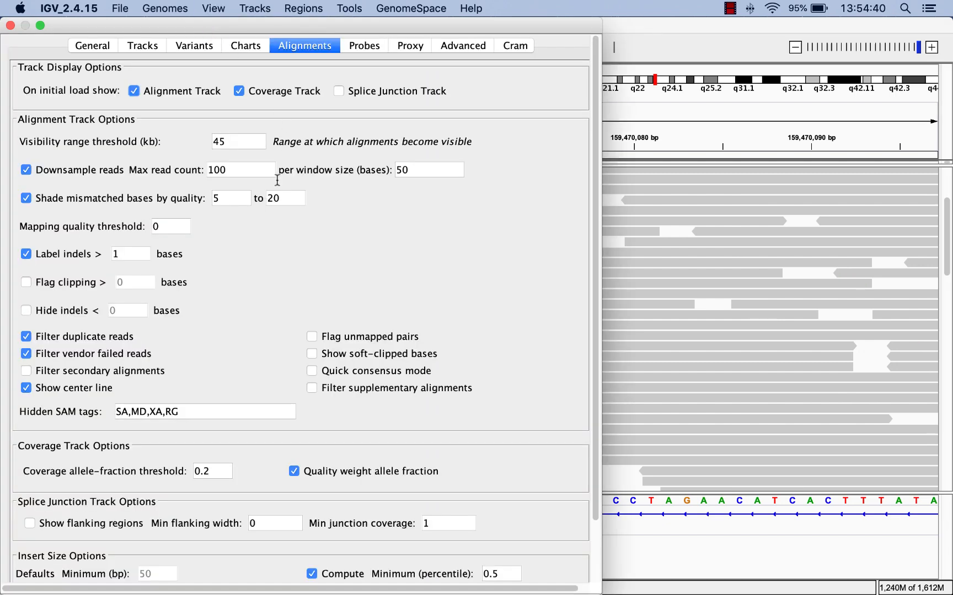
{"action": "left_click", "coordinate": [26, 388]}
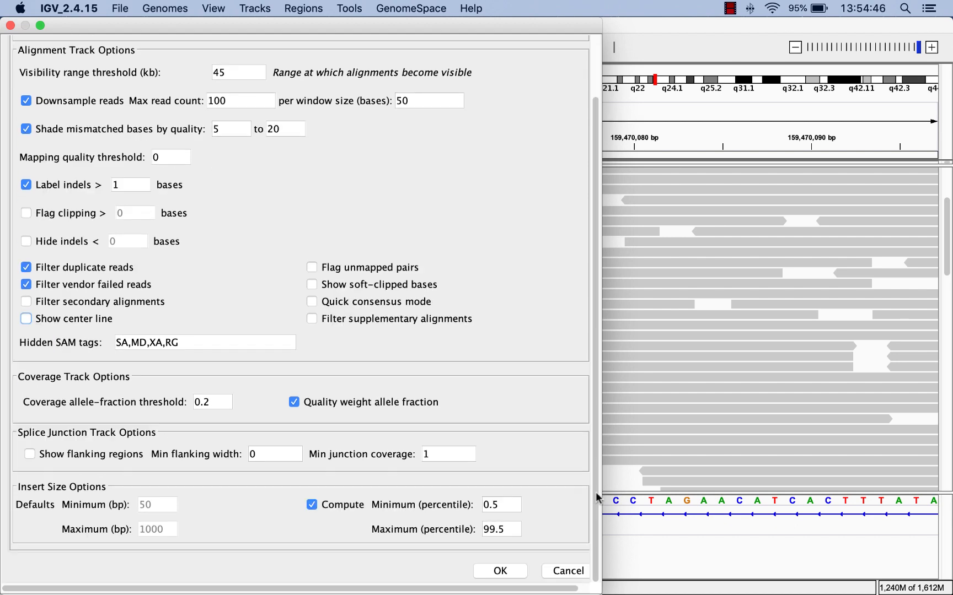
{"action": "left_click", "coordinate": [499, 571]}
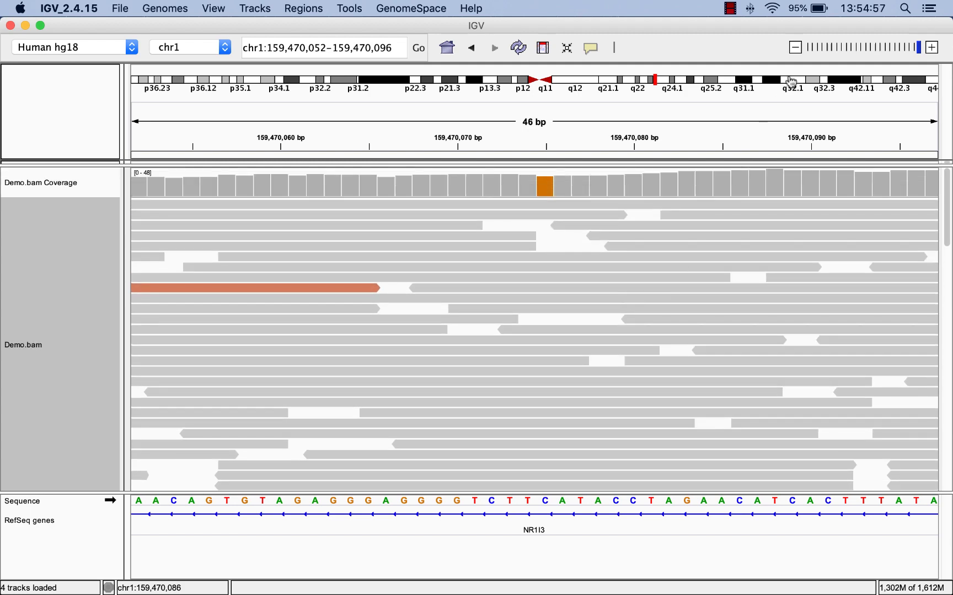
- Zoom to a 183 bp NR1I3 window and confirm a hollow read has MAPQ 0
{"action": "left_click", "coordinate": [794, 46]}
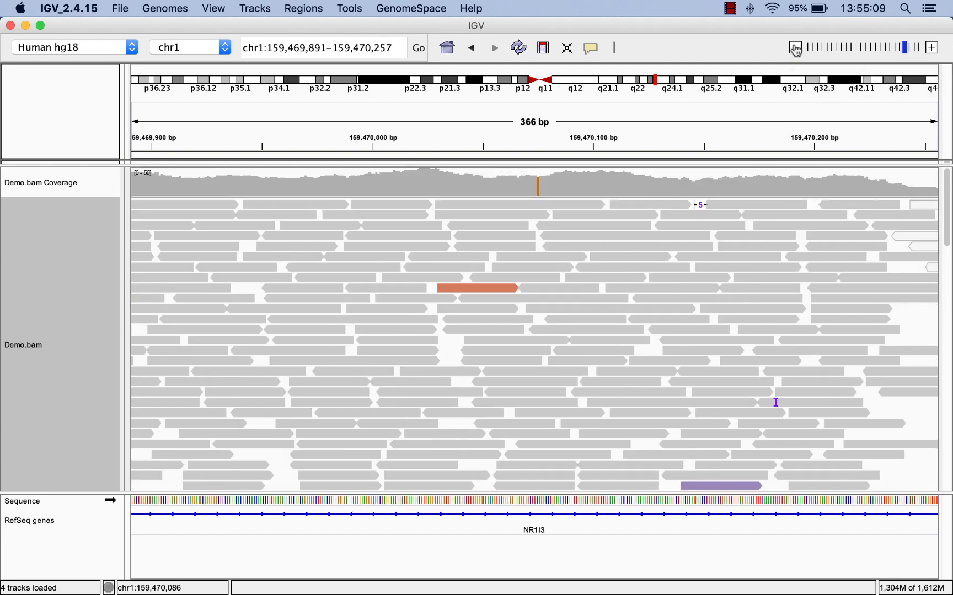
{"action": "left_click", "coordinate": [796, 47]}
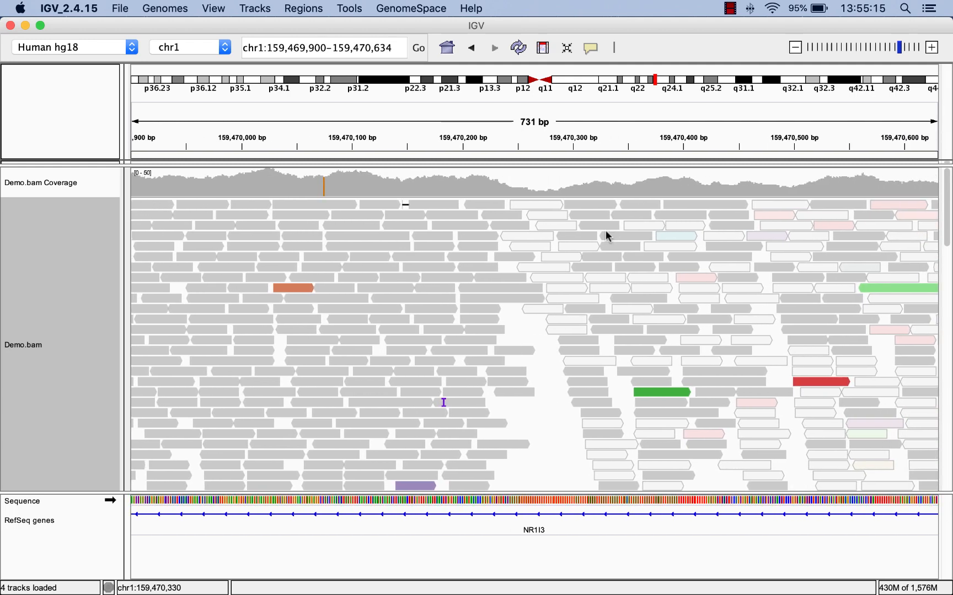
{"action": "mouse_move", "coordinate": [933, 45]}
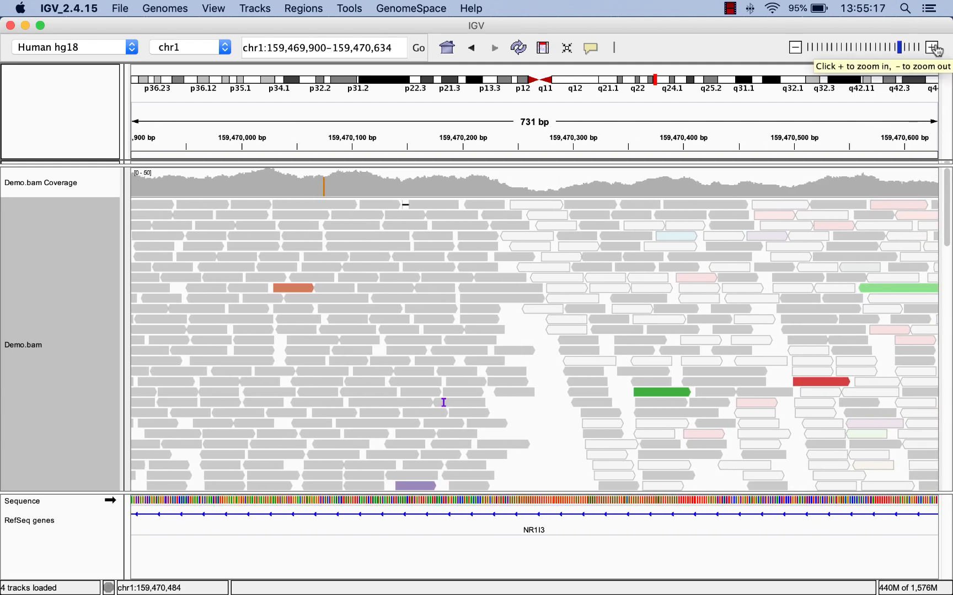
{"action": "left_click", "coordinate": [934, 47]}
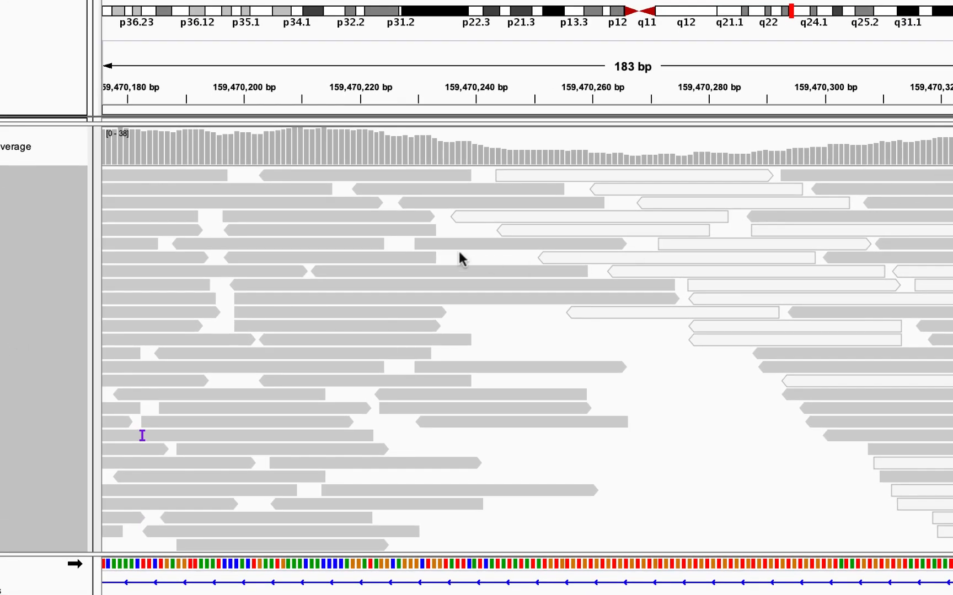
{"action": "left_click", "coordinate": [461, 258]}
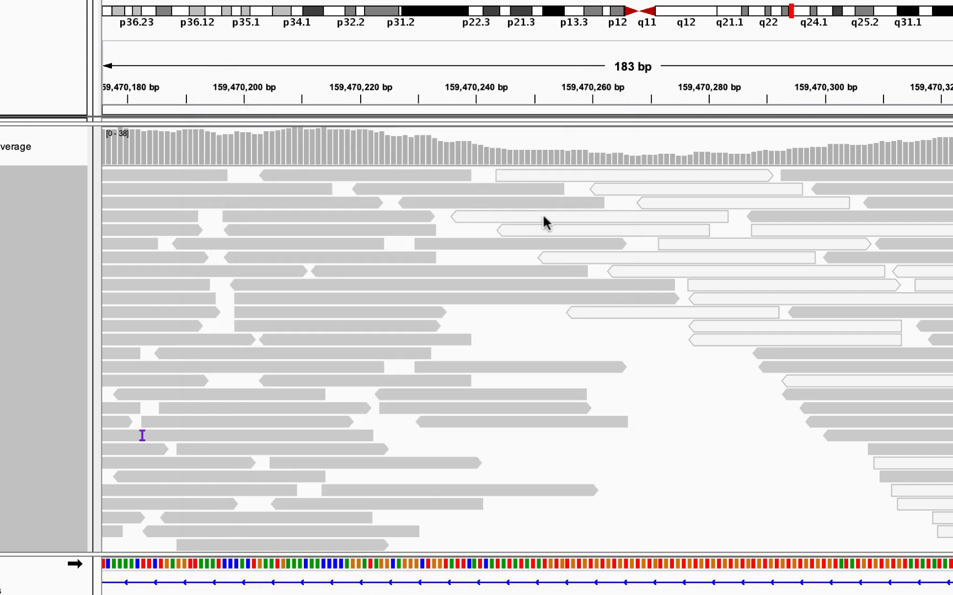
{"action": "left_click", "coordinate": [546, 222]}
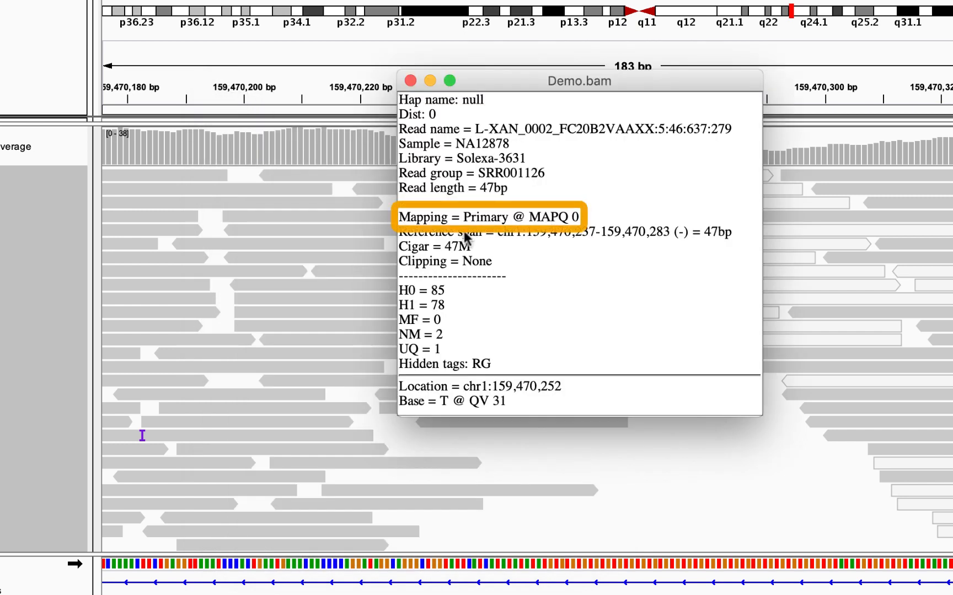
{"action": "left_click", "coordinate": [402, 81]}
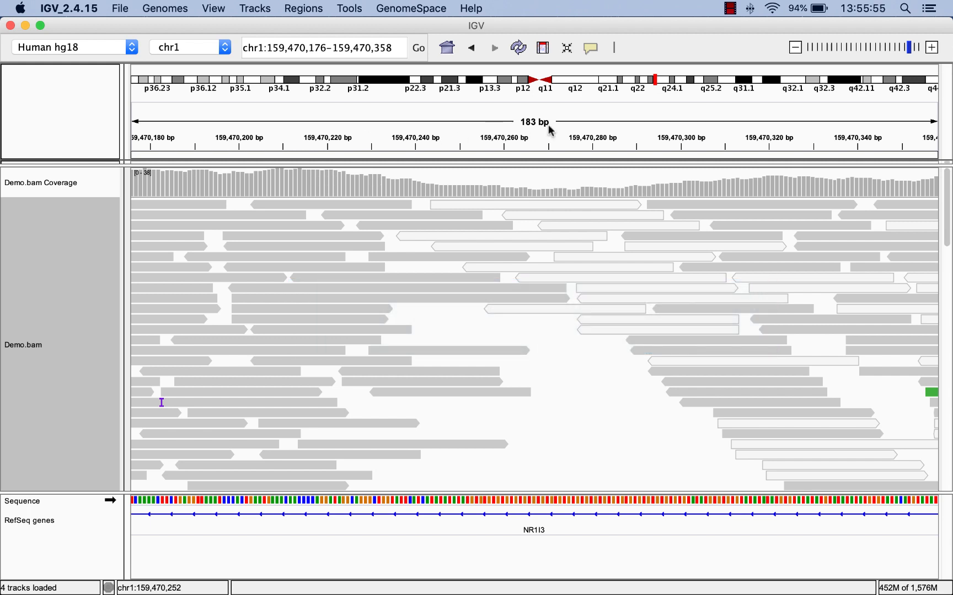
- Move to the NDUFS2 region near 159,448,140 bp and view the two-base TT insertion
{"action": "left_click", "coordinate": [795, 46]}
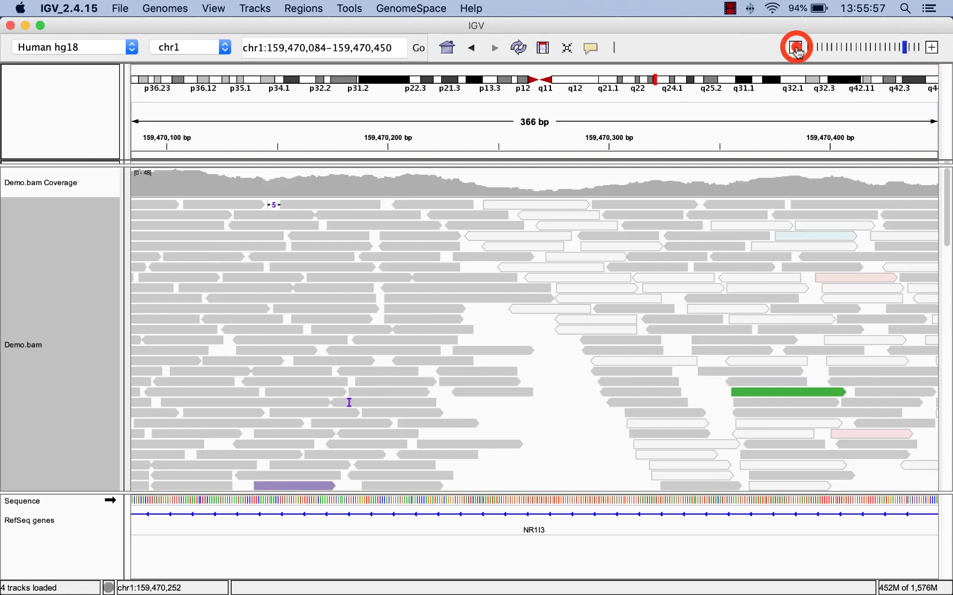
{"action": "left_click", "coordinate": [797, 46]}
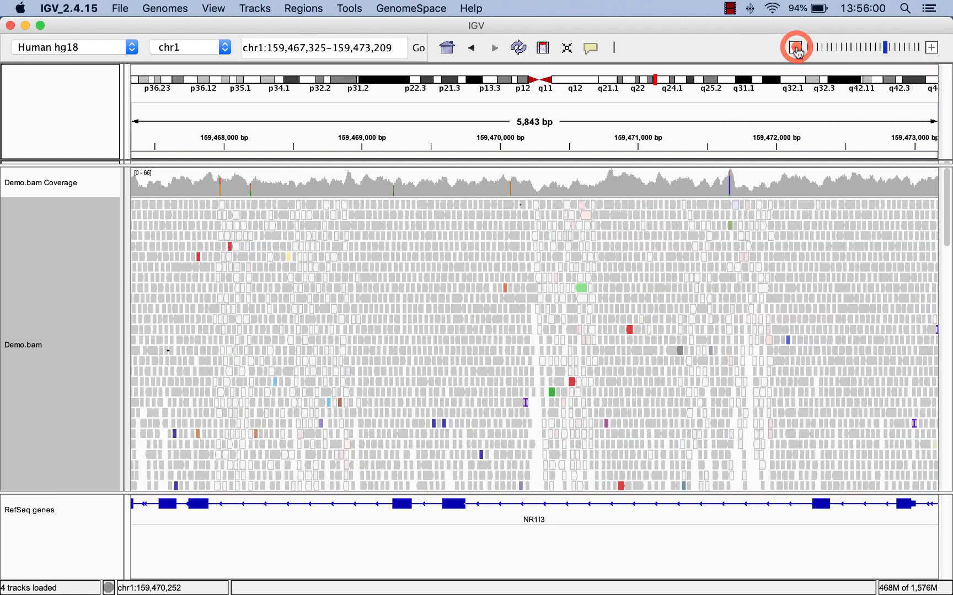
{"action": "left_click", "coordinate": [795, 47]}
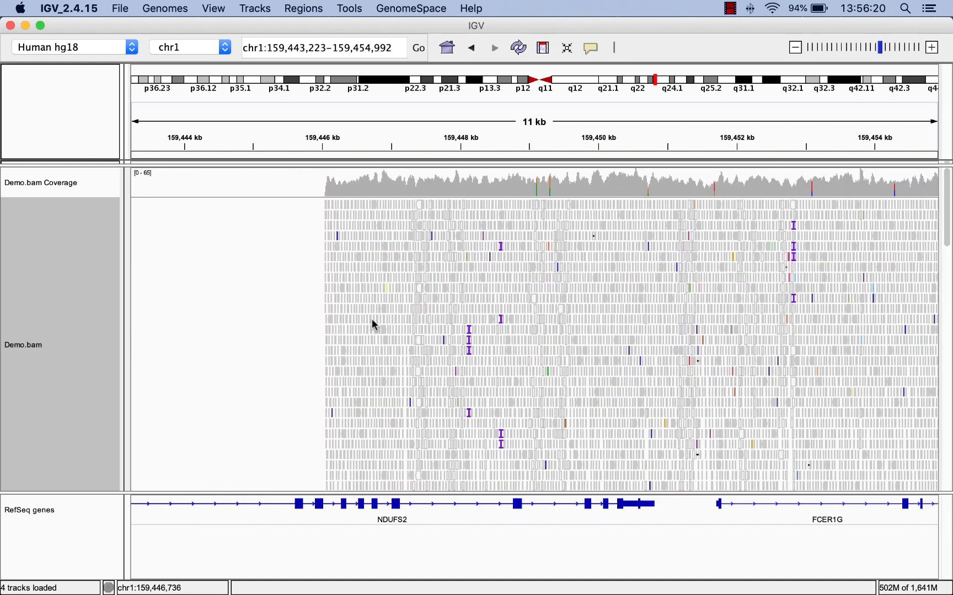
{"action": "mouse_move", "coordinate": [432, 148]}
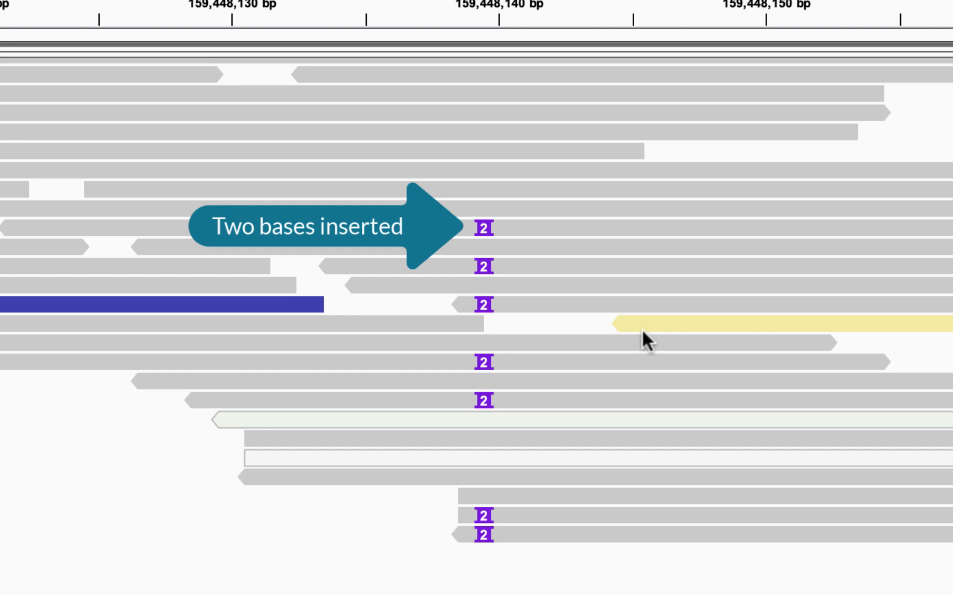
{"action": "mouse_move", "coordinate": [571, 283]}
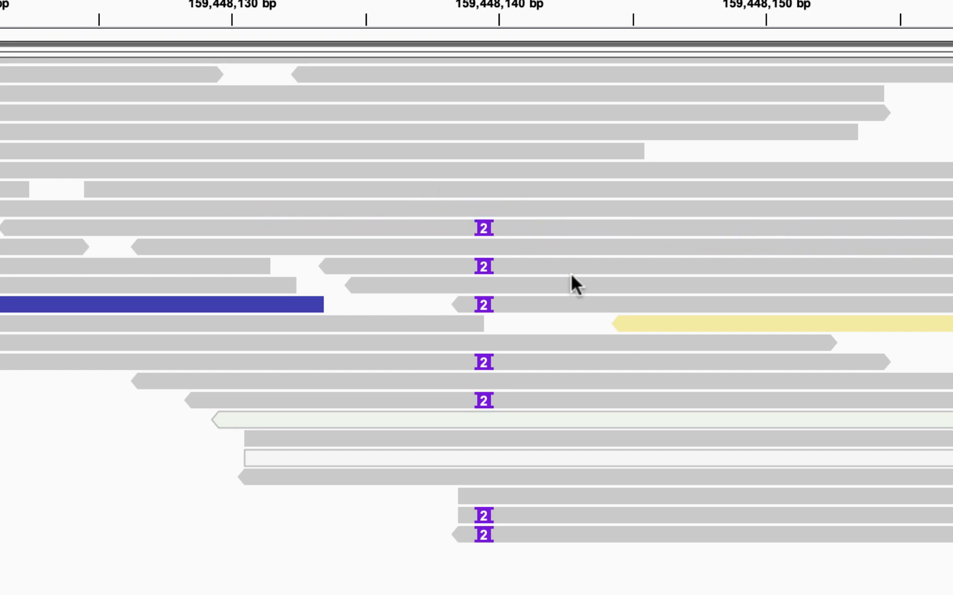
{"action": "left_click", "coordinate": [482, 228]}
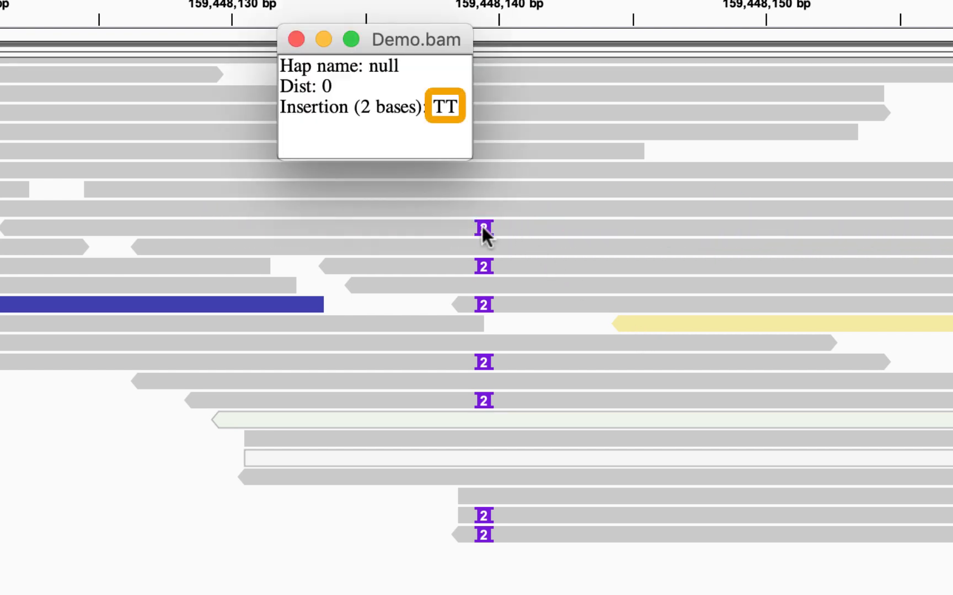